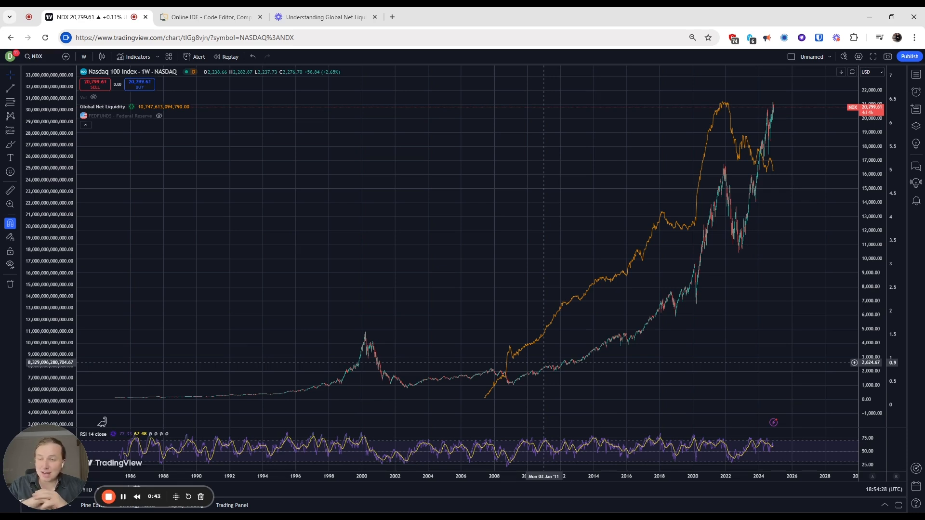
- Open the Online IDE tab and highlight a variable in the Global Net Liquidity formula
left_click(207, 17)
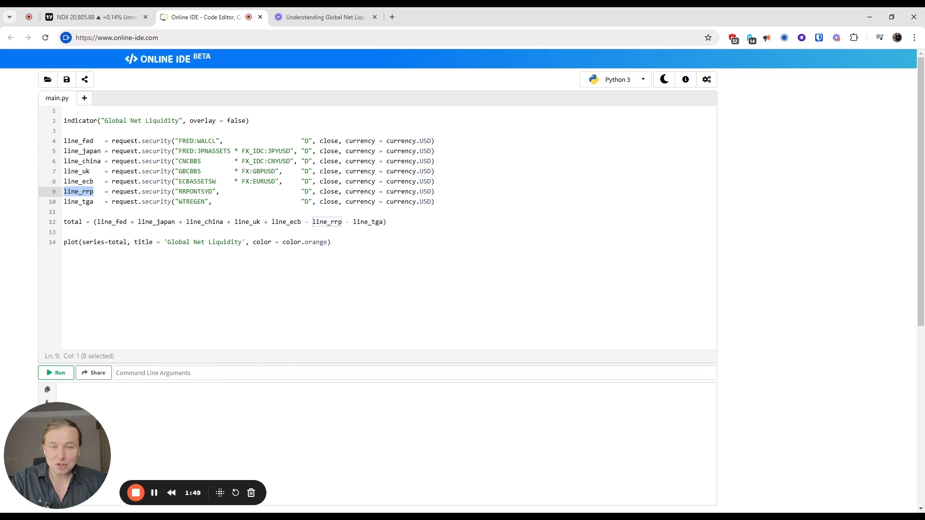
double_click(78, 202)
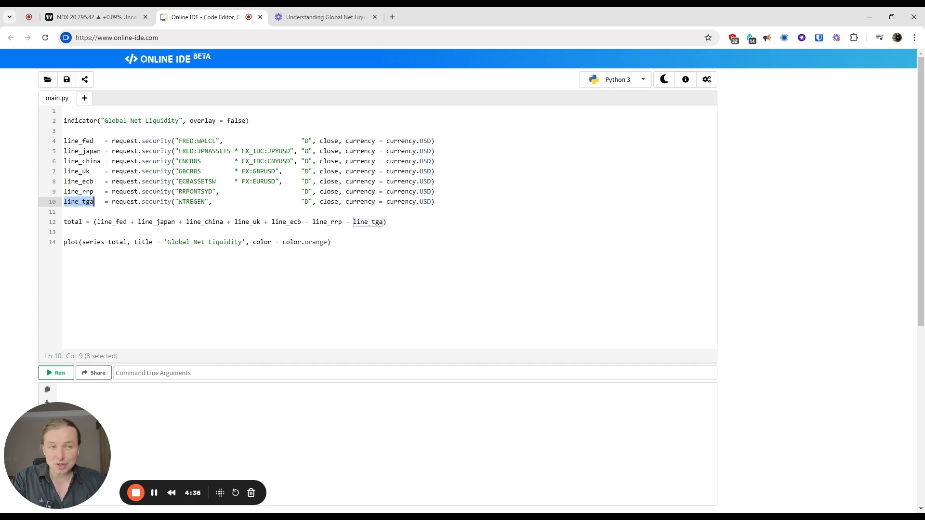
mouse_move(107, 46)
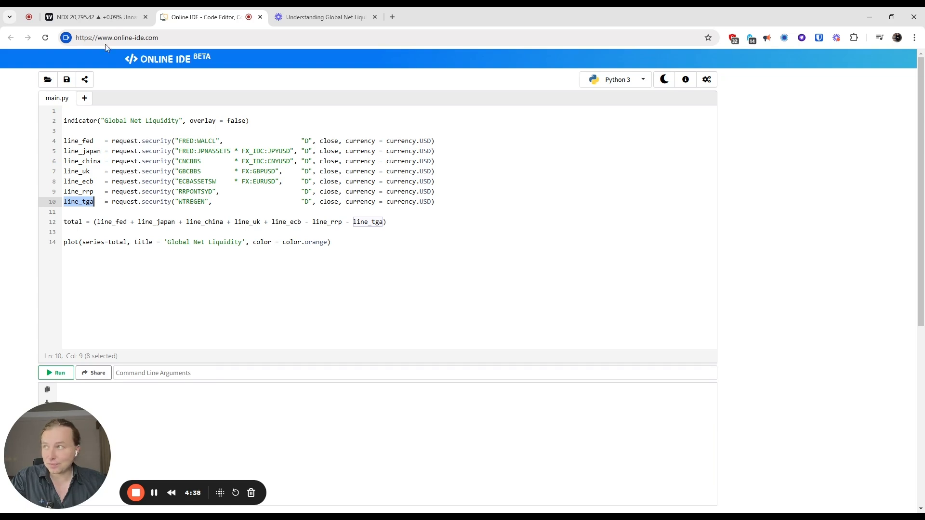
- Switch back to the TradingView tab with the weekly Nasdaq 100 chart
left_click(86, 17)
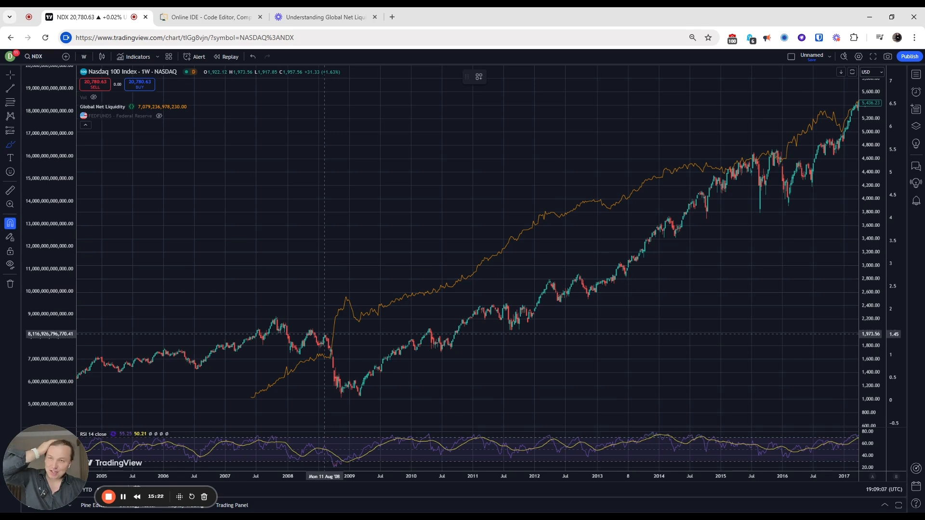
mouse_move(337, 340)
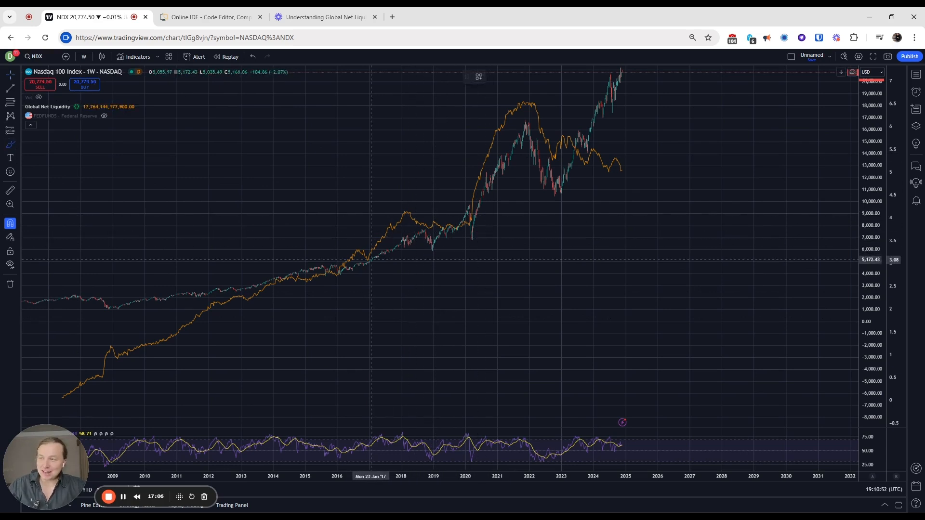
- Draw a yellow freehand curve over the 2017–2018 liquidity rise
left_click_drag(369, 257, 407, 213)
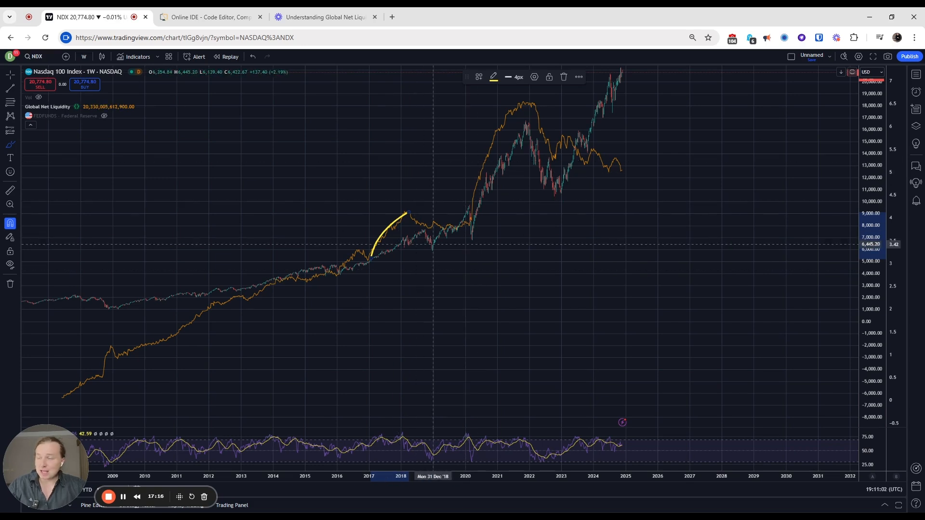
mouse_move(445, 230)
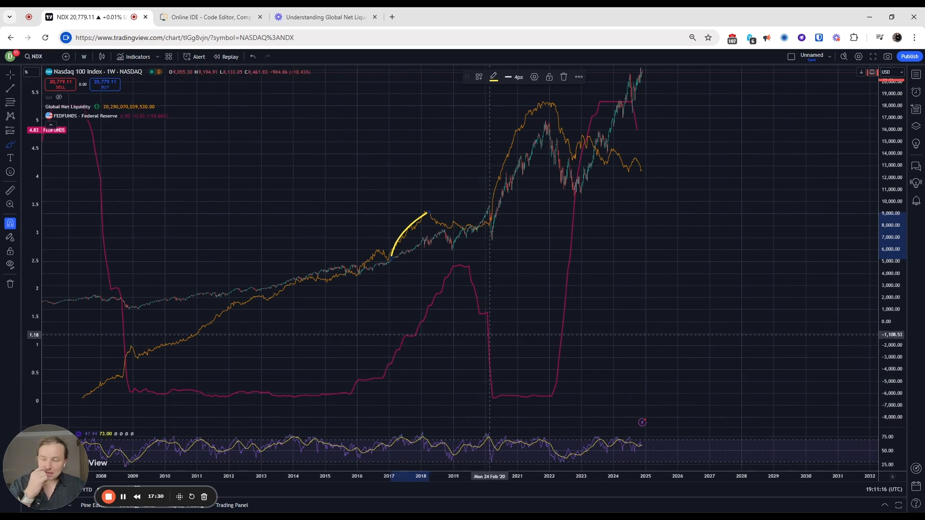
mouse_move(440, 236)
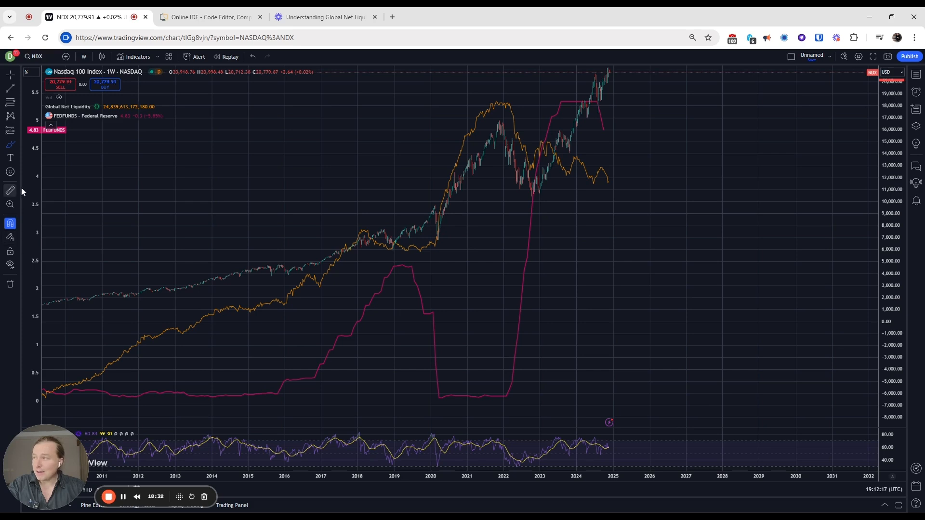
mouse_move(590, 178)
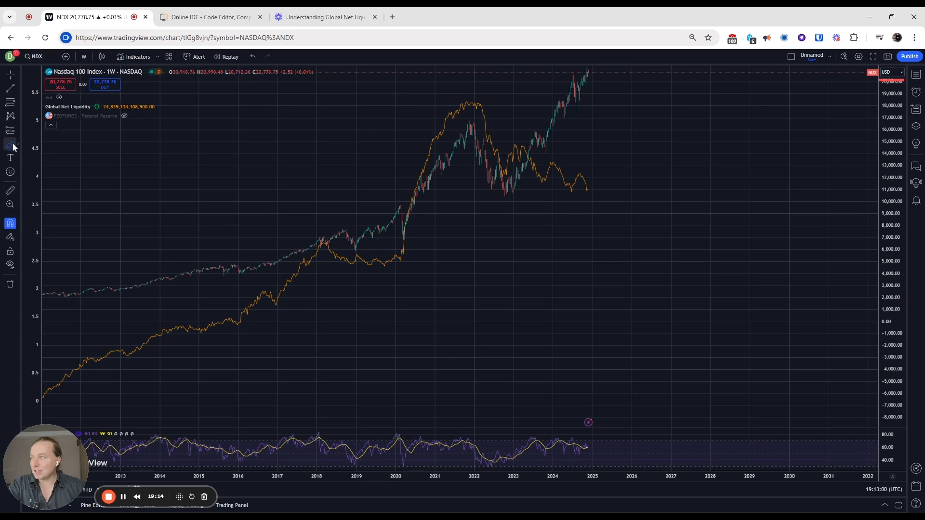
- Sketch a freehand stroke tracing the dip near 2018 with the Brush tool
left_click(9, 145)
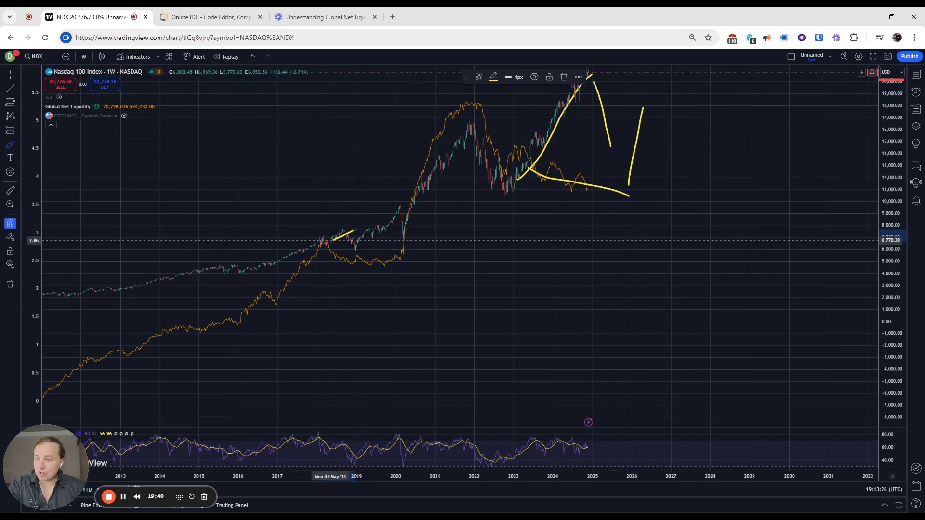
left_click_drag(334, 233, 355, 272)
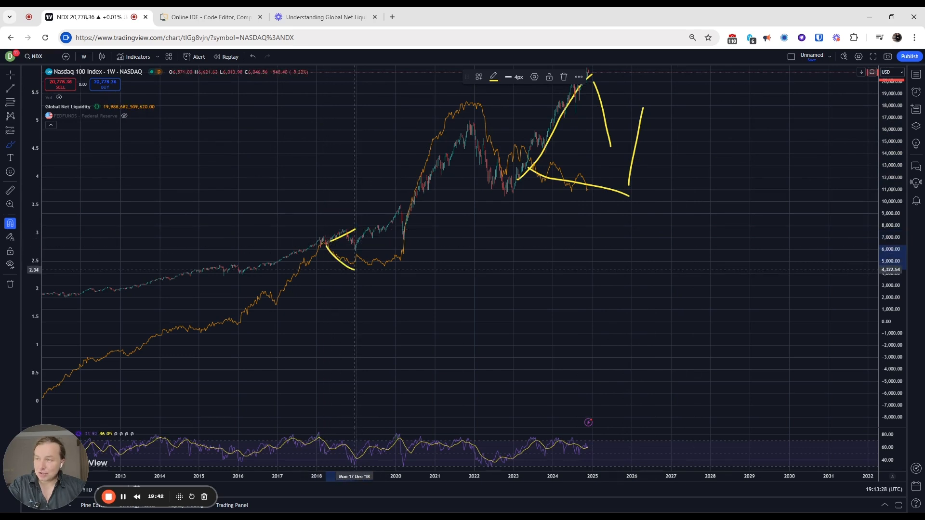
mouse_move(336, 257)
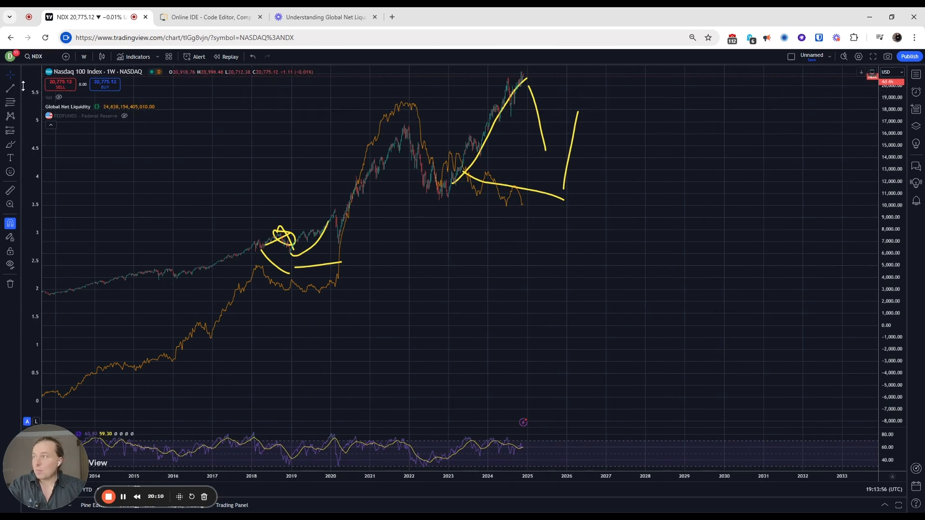
mouse_move(540, 130)
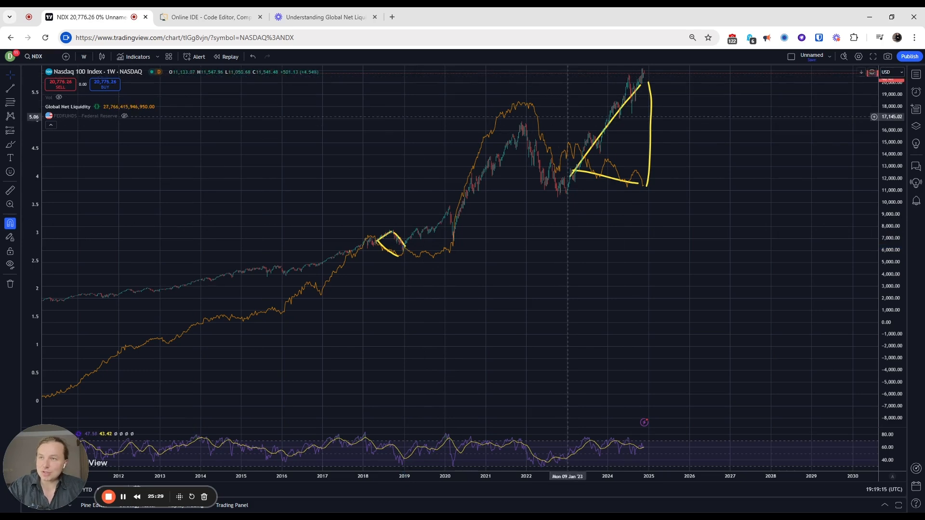
mouse_move(651, 130)
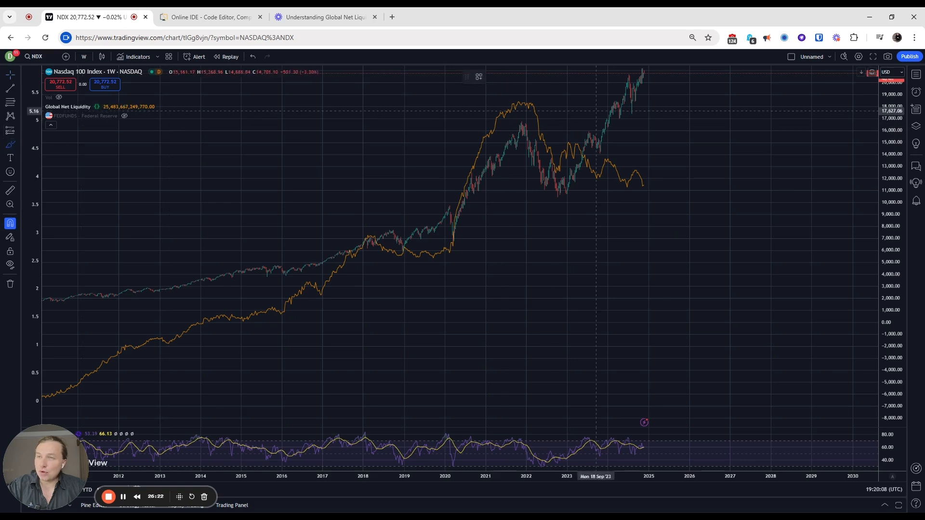
- Shift the chart view across the Nasdaq 100 price history
left_click_drag(644, 74, 661, 123)
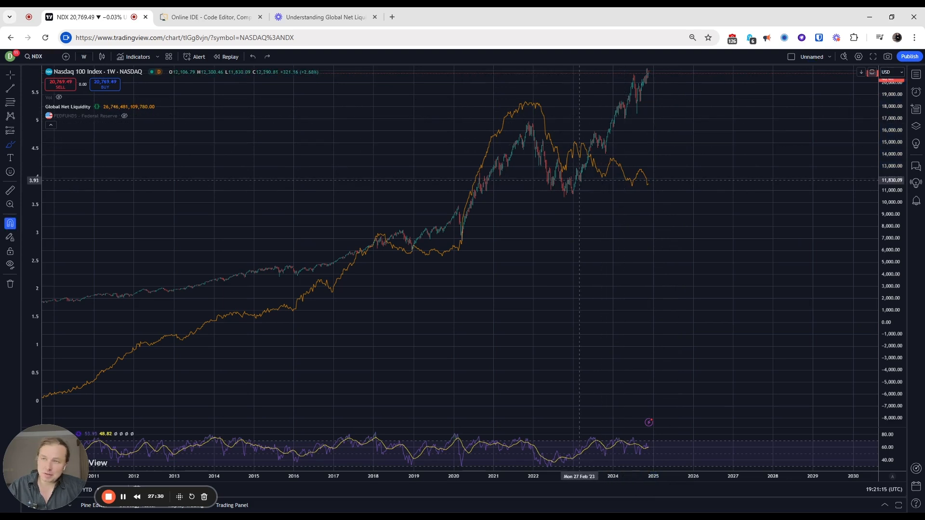
mouse_move(409, 243)
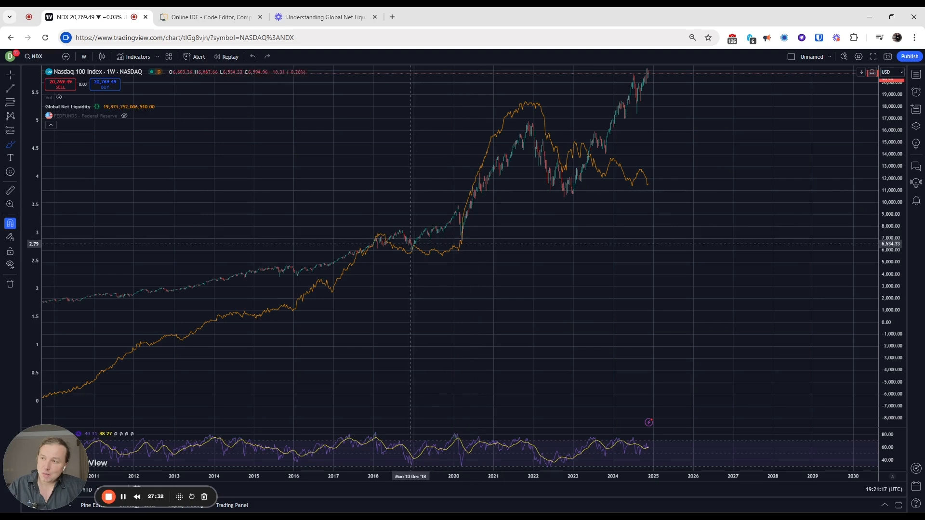
left_click_drag(416, 244, 458, 218)
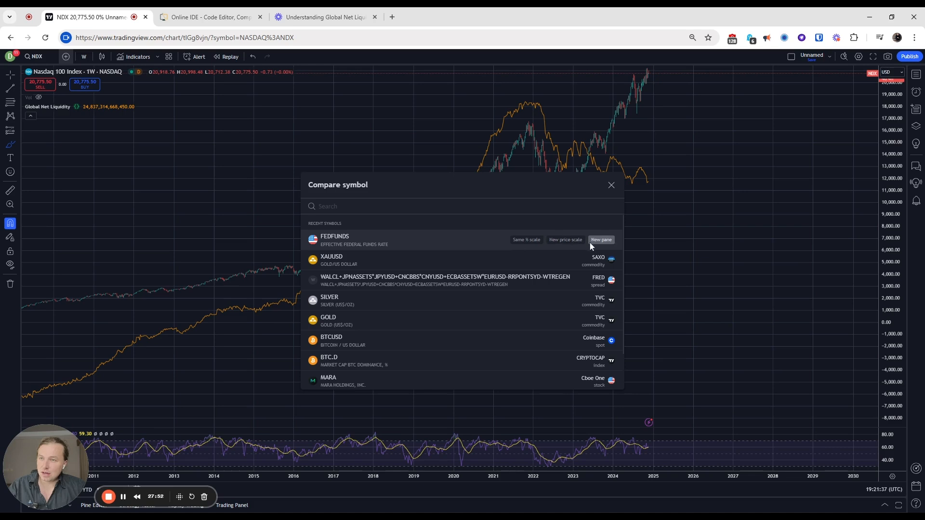
- Add the effective federal funds rate (FEDFUNDS) from the comparison list
left_click(601, 239)
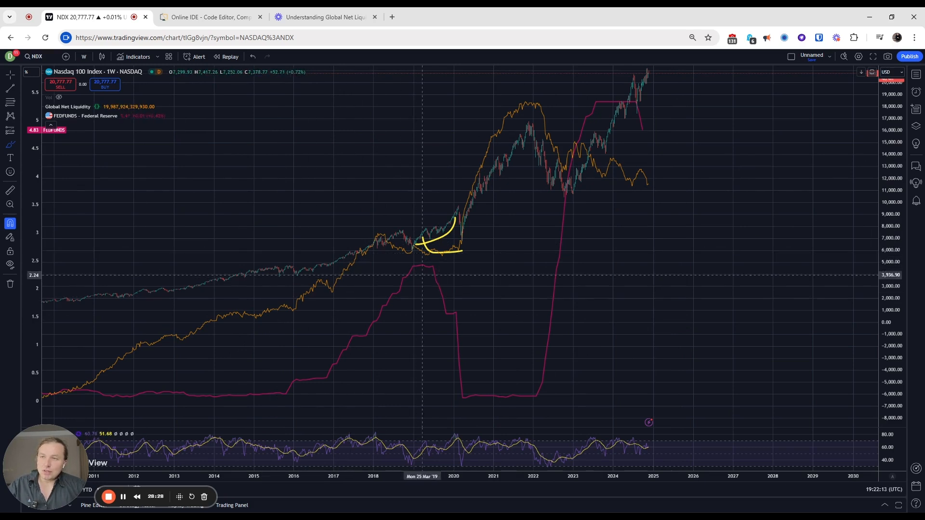
mouse_move(436, 258)
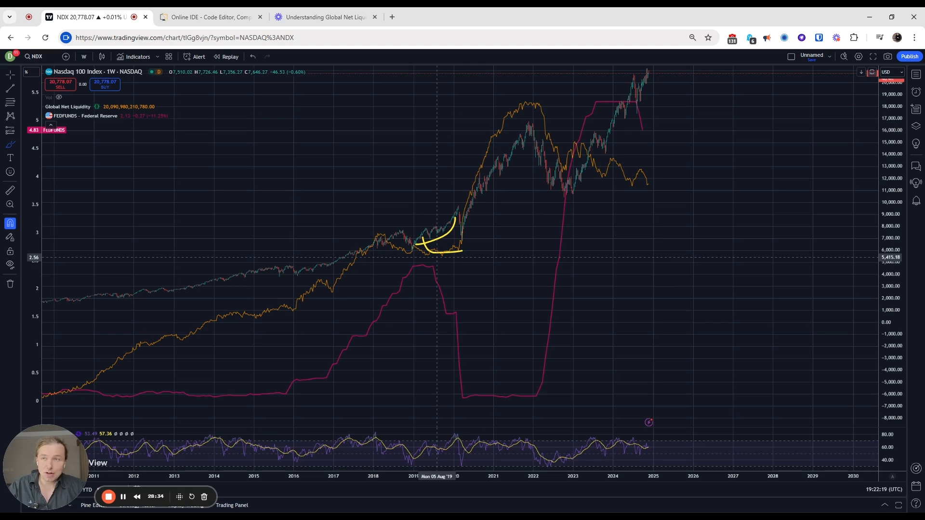
- Pick the Brush tool to trace the 2023–2024 Nasdaq rally
left_click(9, 144)
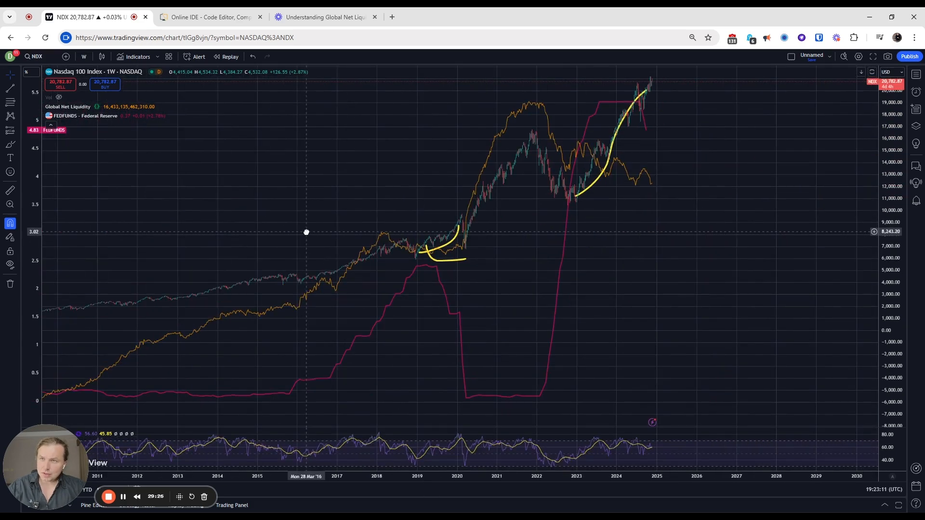
mouse_move(449, 125)
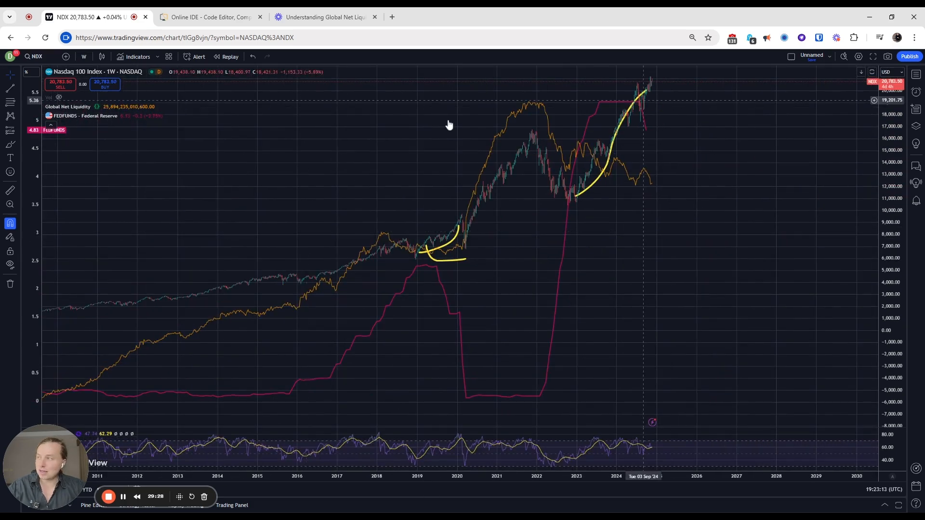